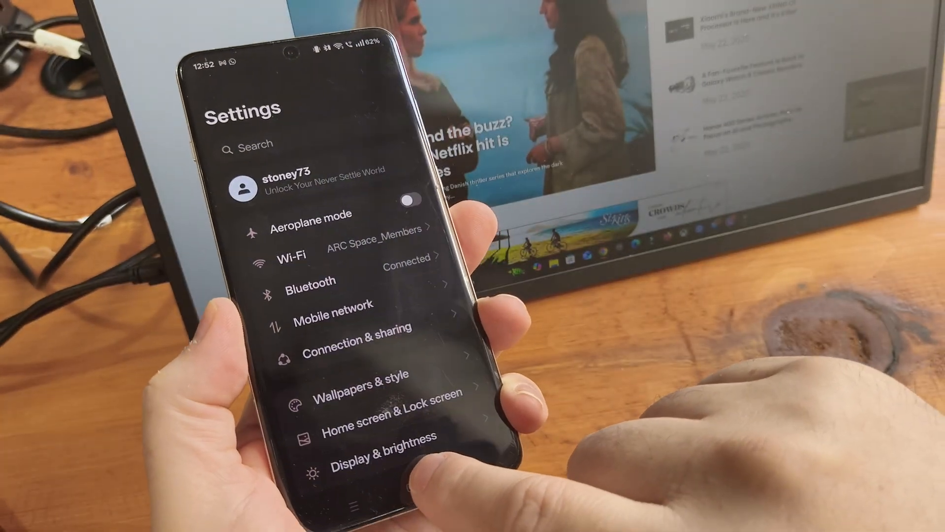
Go to Notifications & Quick Settings, then More settings, and open Notification history.
scroll("up", 3)
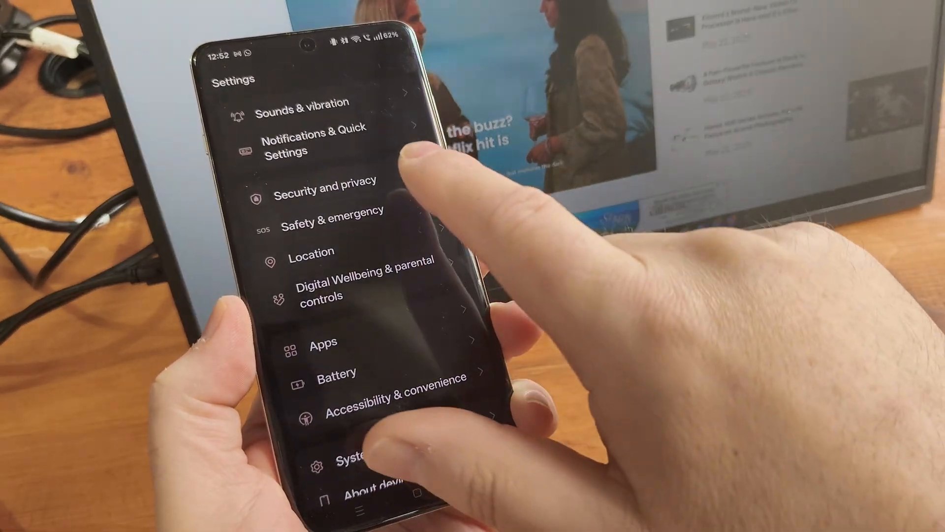
left_click(311, 140)
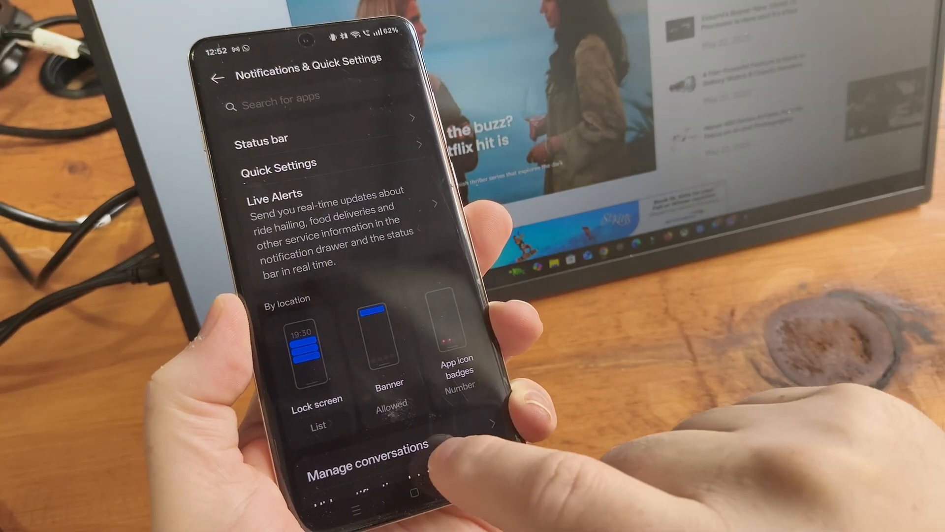
scroll("down", 3)
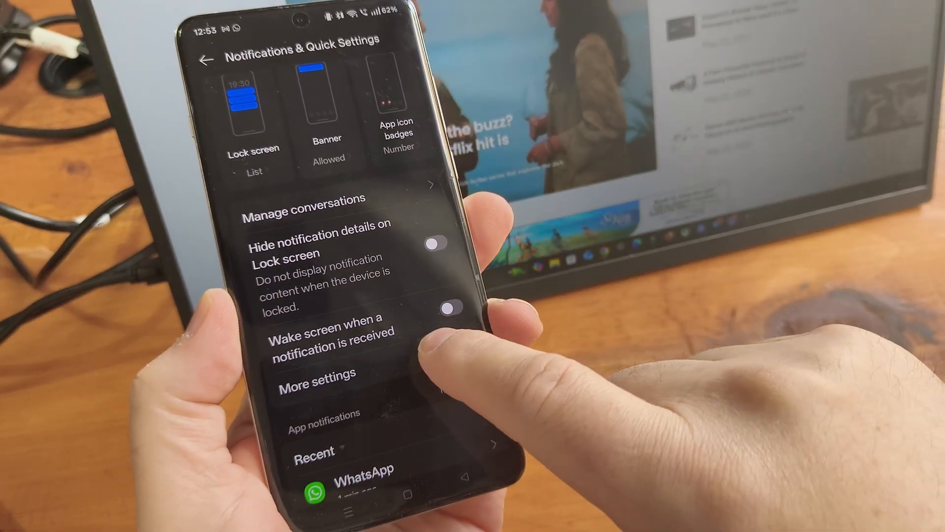
left_click(317, 381)
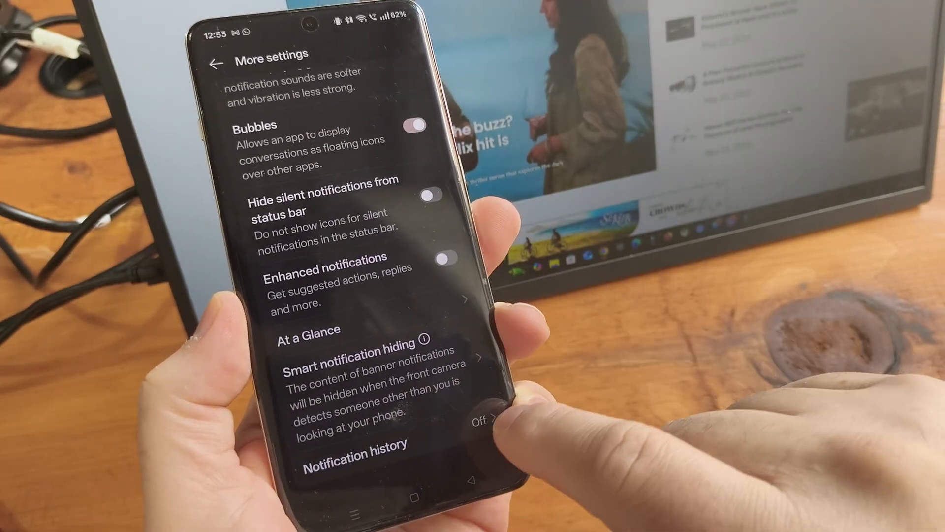
left_click(354, 450)
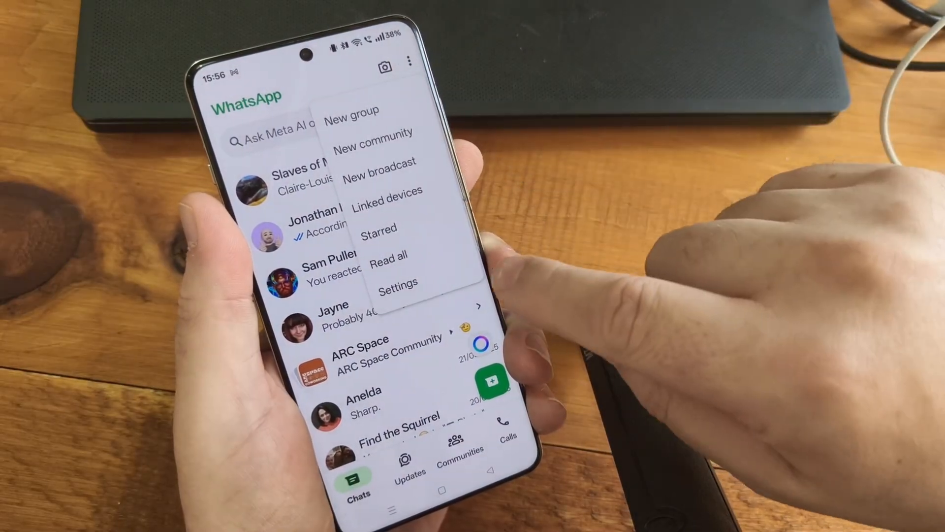
Open WhatsApp Settings > Chats and scroll through theme, font size and archive options.
left_click(398, 284)
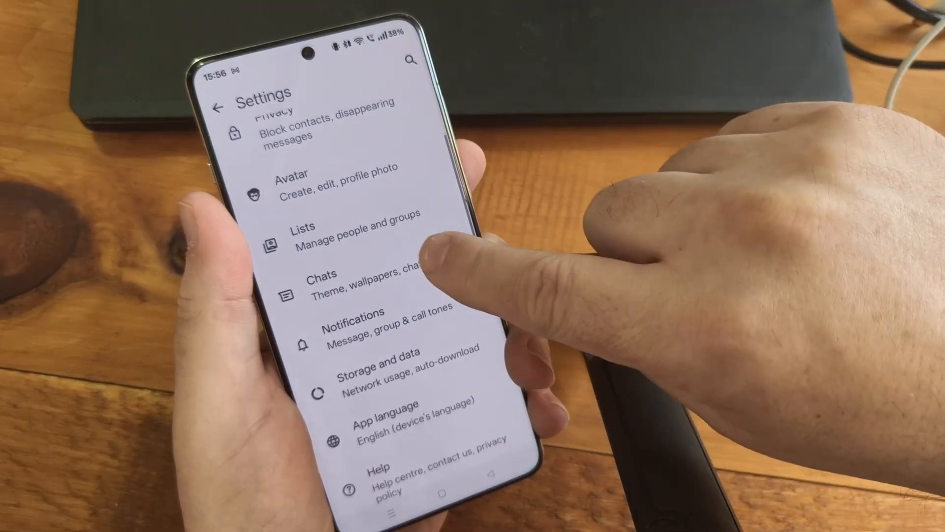
left_click(323, 280)
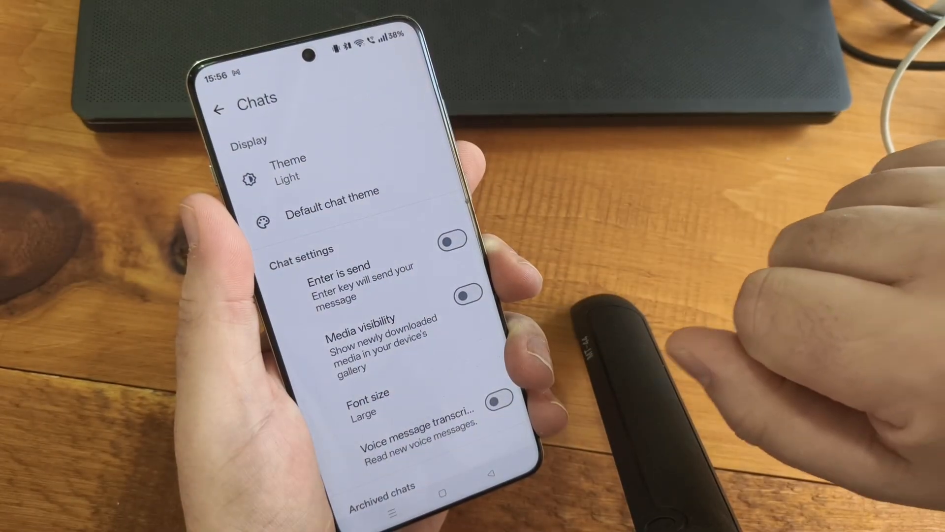
scroll("down", 3)
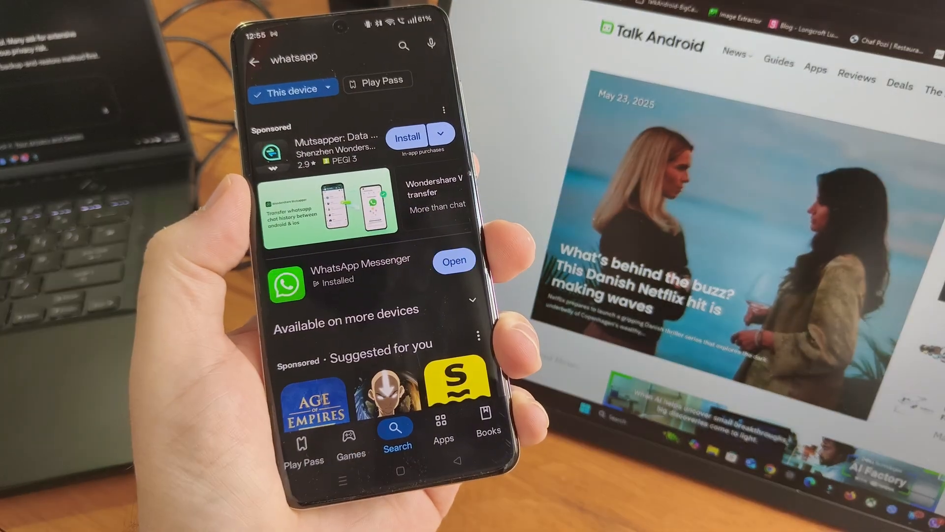
Launch WhatsApp Messenger from the Play Store and confirm English as the language.
left_click(454, 260)
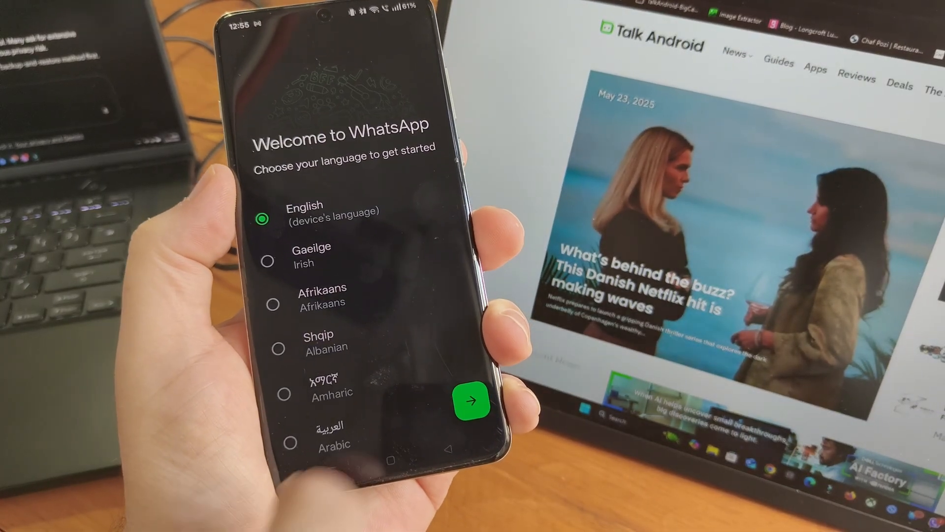
left_click(470, 401)
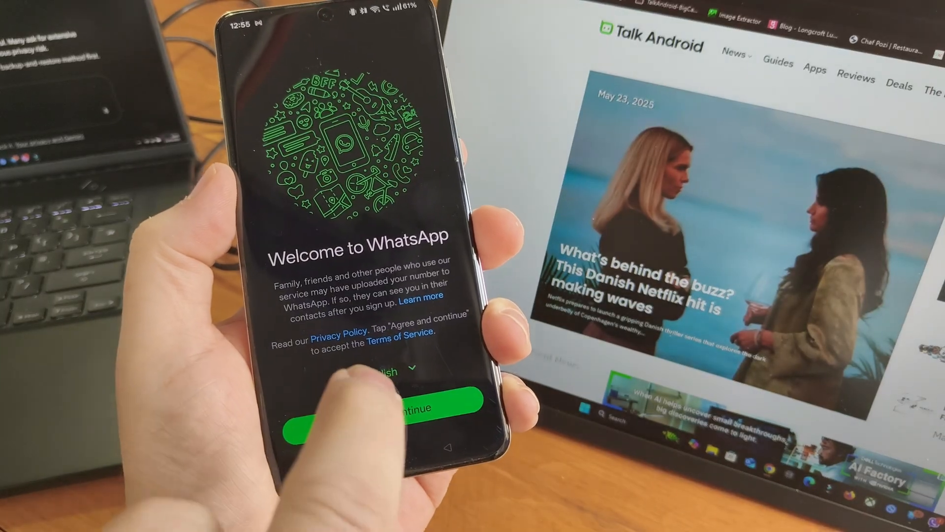